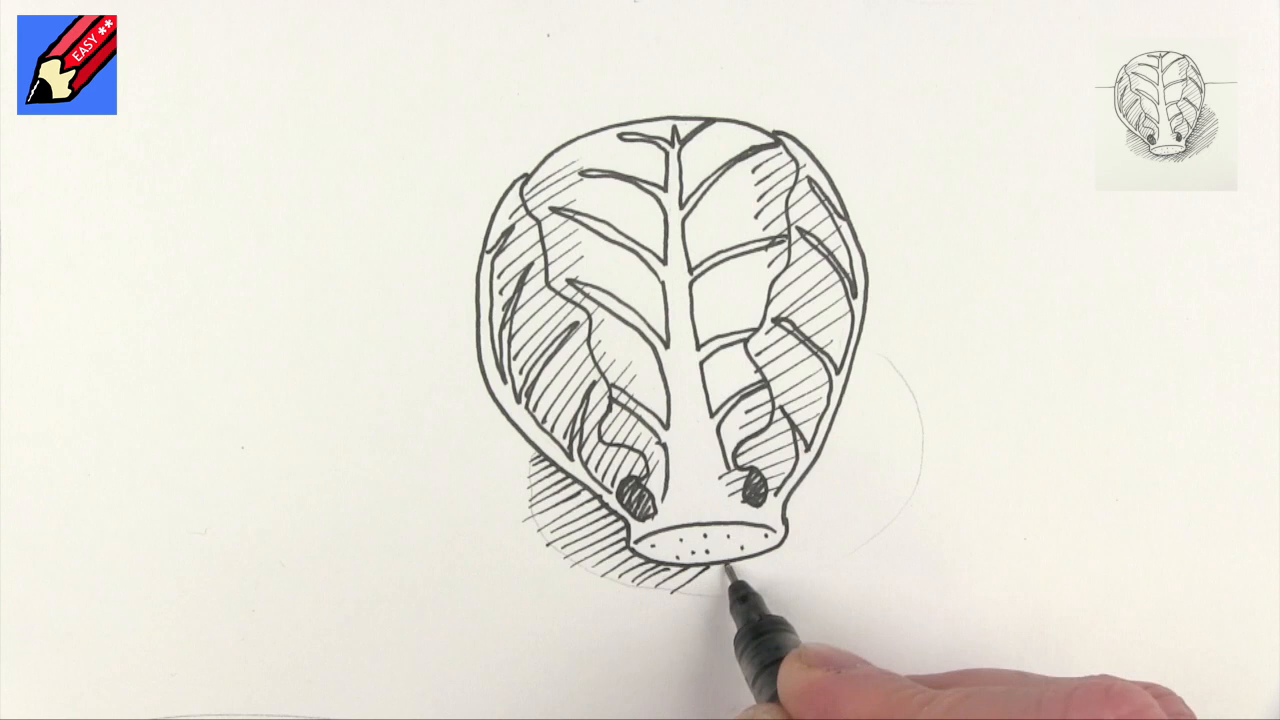
drag(760, 580, 920, 440)
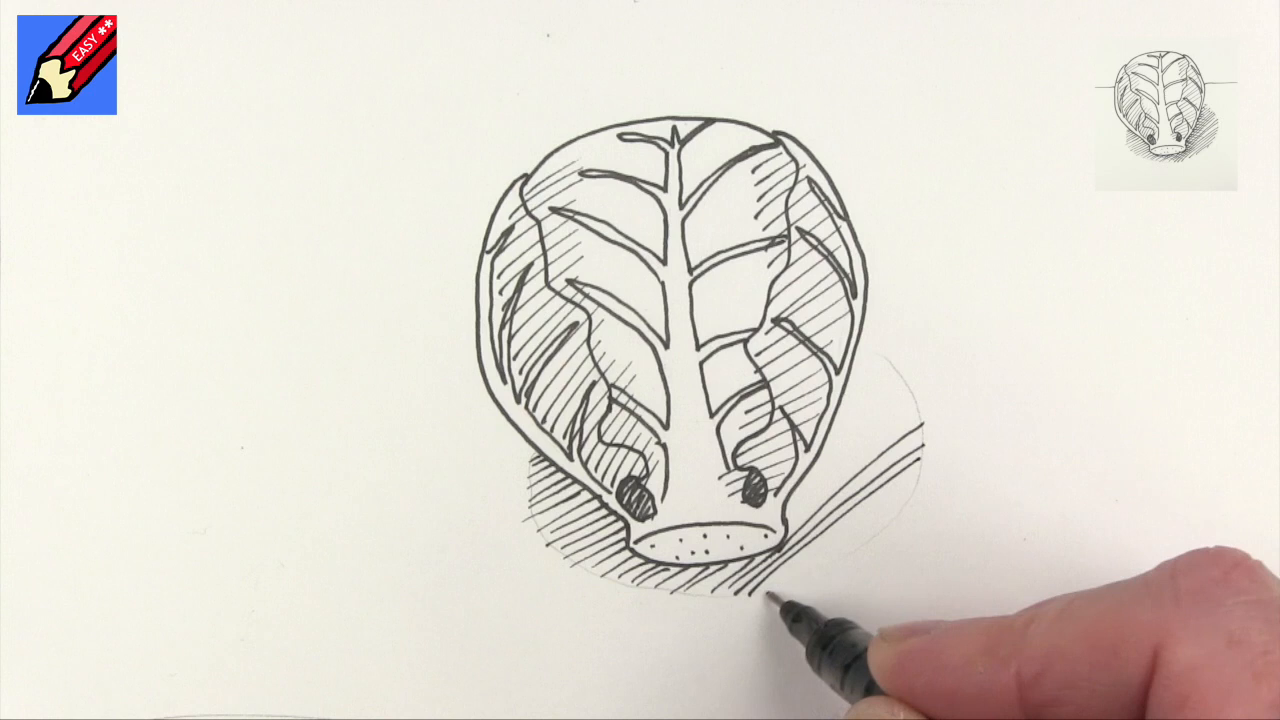